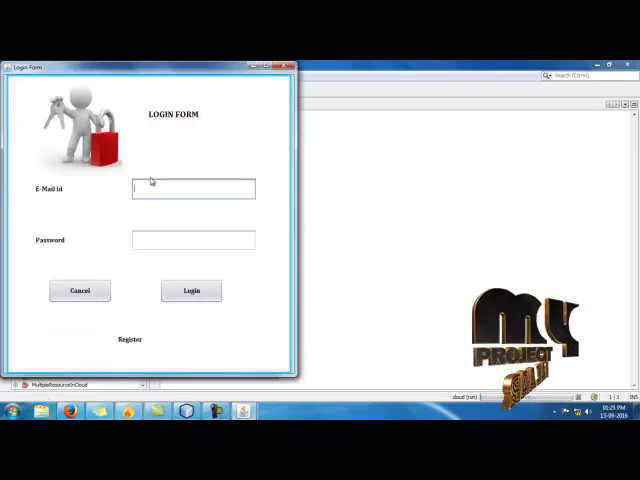
mouse_move(154, 278)
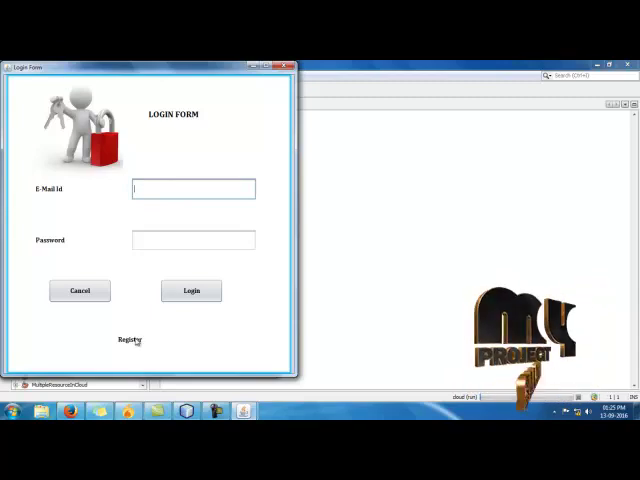
click(128, 340)
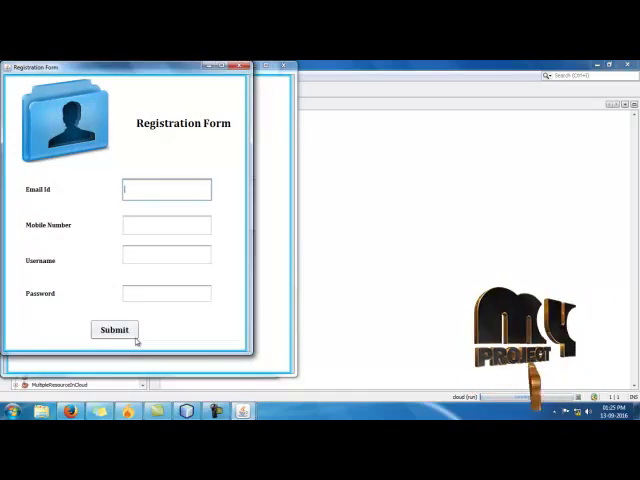
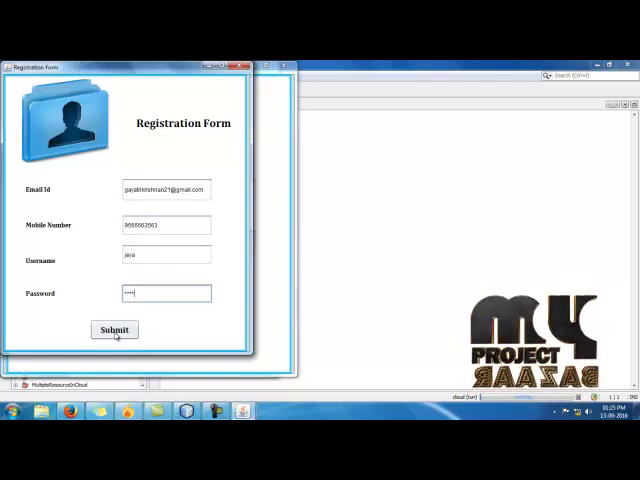
click(114, 330)
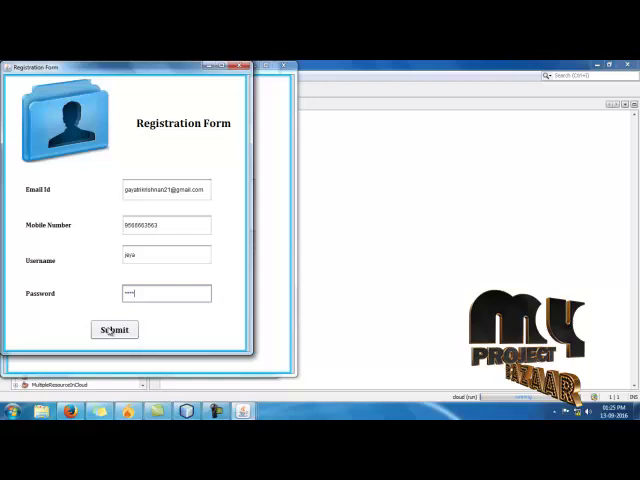
click(112, 330)
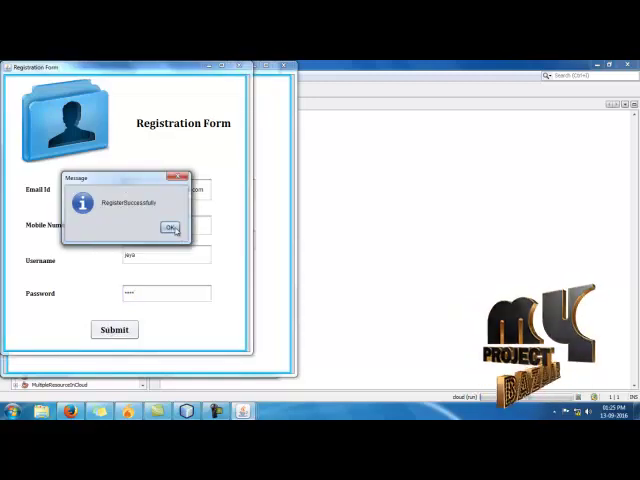
Dismiss the success message and log in with the new gmail id and password to reach File Processing.
click(168, 224)
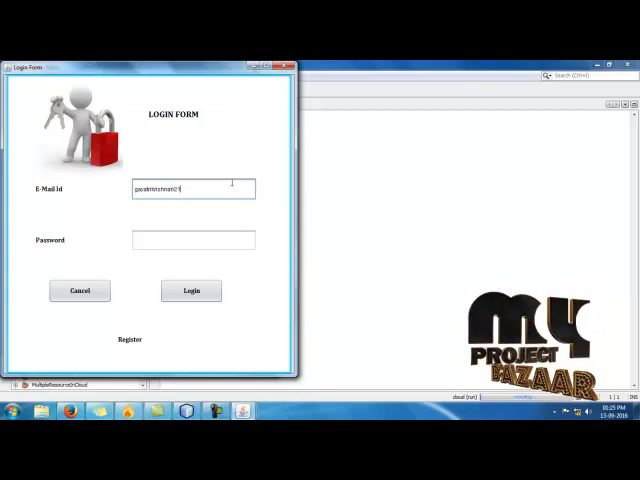
text(@gmail.com)
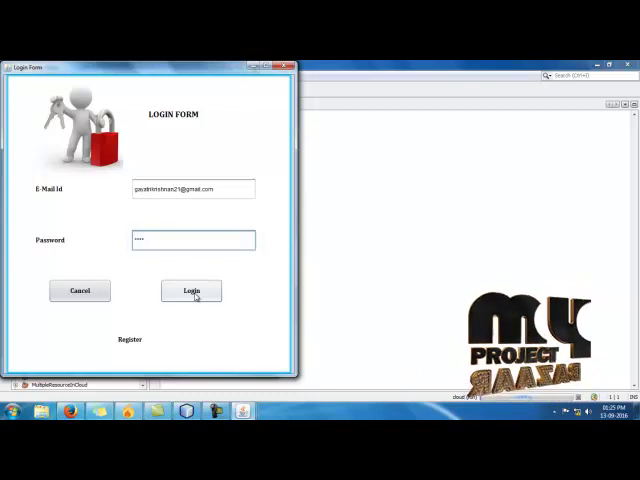
click(192, 290)
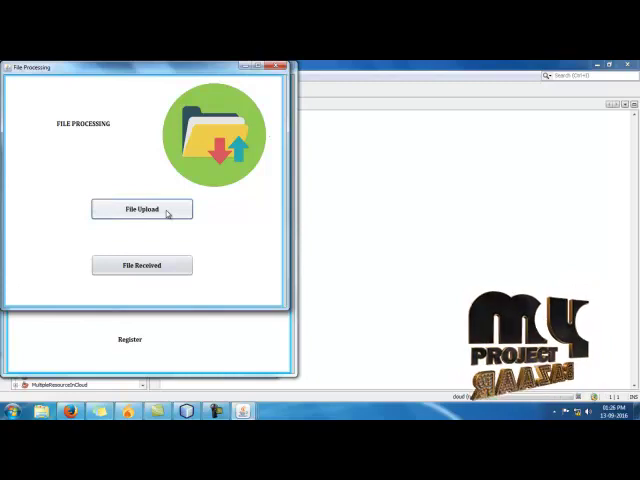
Start File Upload, create 5 cloud servers and continue to the file-encryption screen.
click(142, 208)
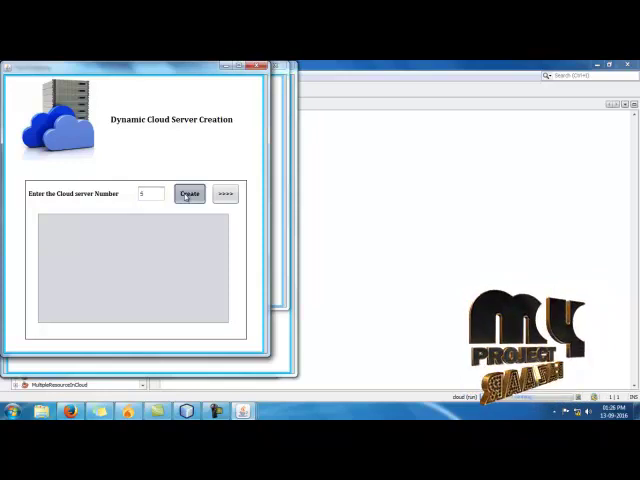
click(188, 192)
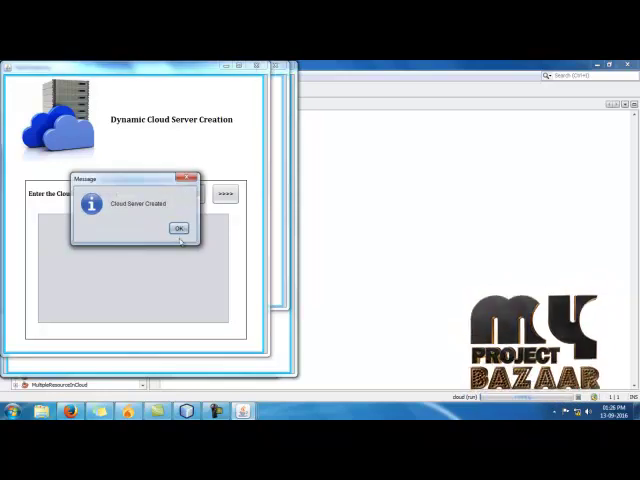
click(178, 228)
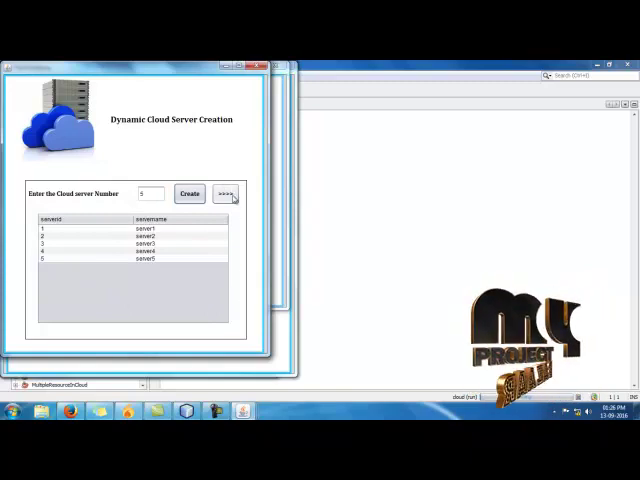
click(226, 192)
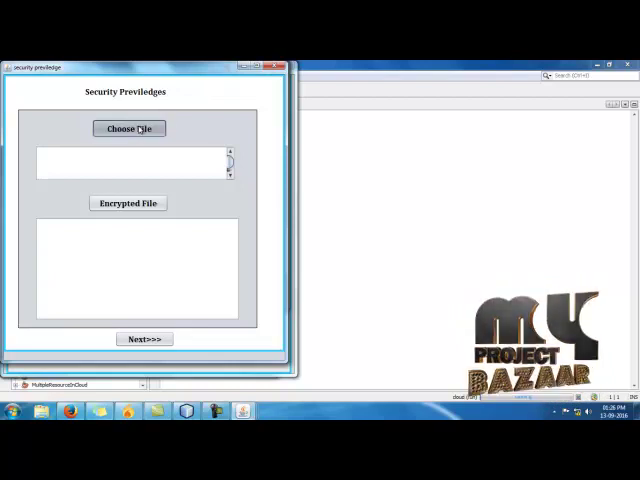
Choose the file to upload and encrypt it, showing the Encrypted File Details.
click(128, 128)
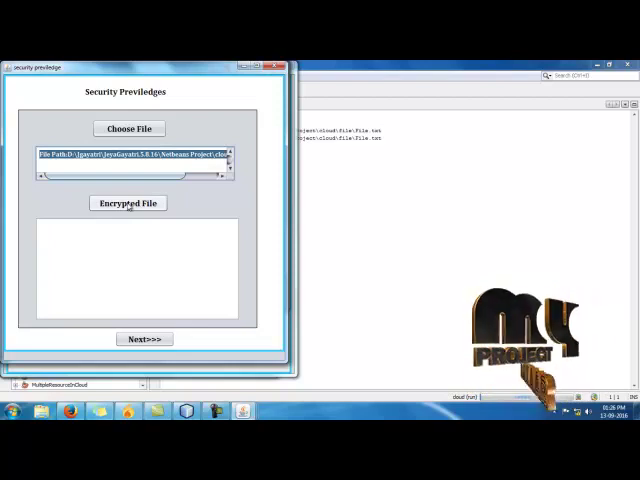
click(128, 204)
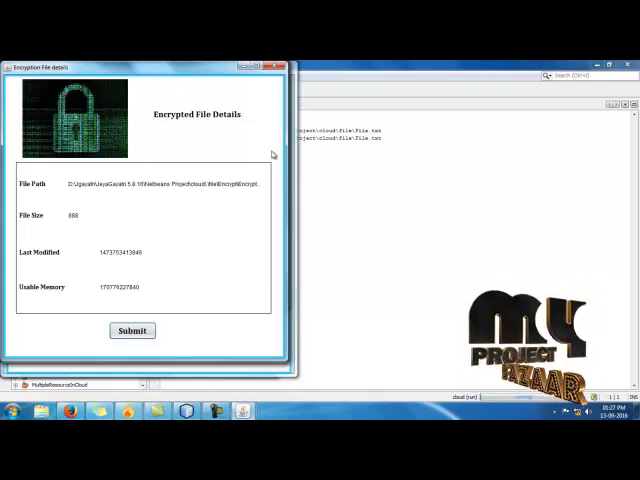
mouse_move(224, 296)
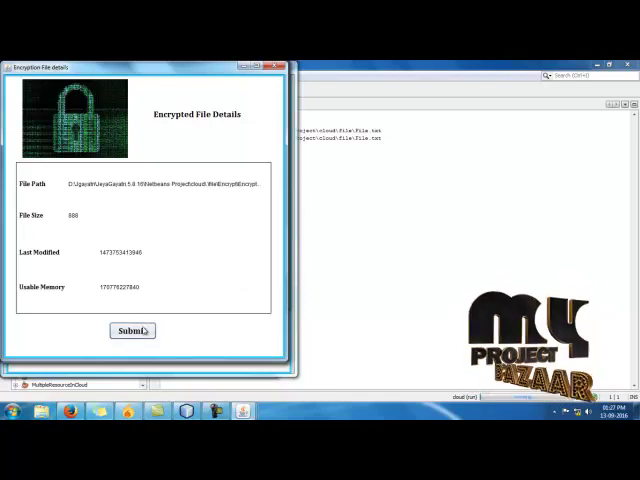
Submit the encrypted file, download and save it, and acknowledge the download message.
click(132, 332)
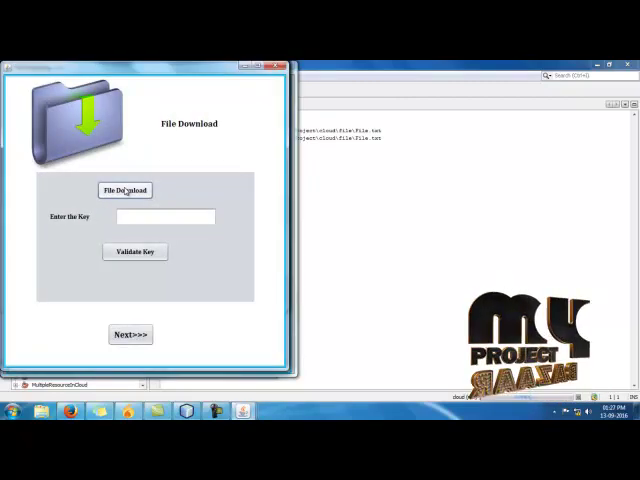
click(124, 190)
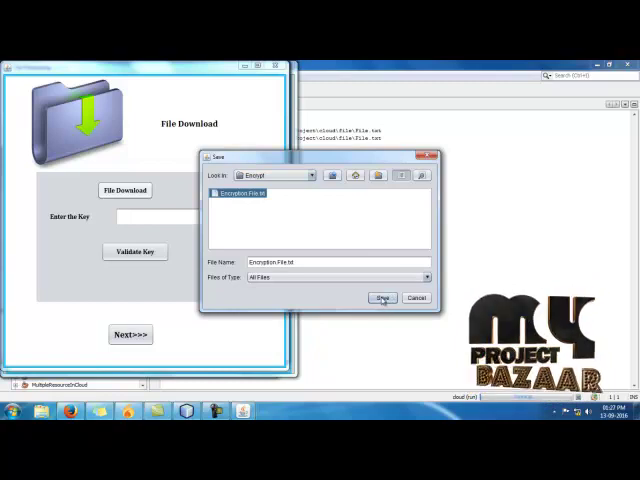
click(382, 296)
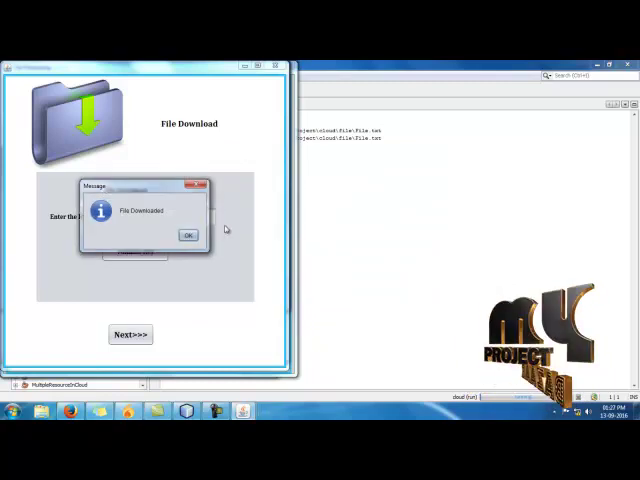
click(188, 236)
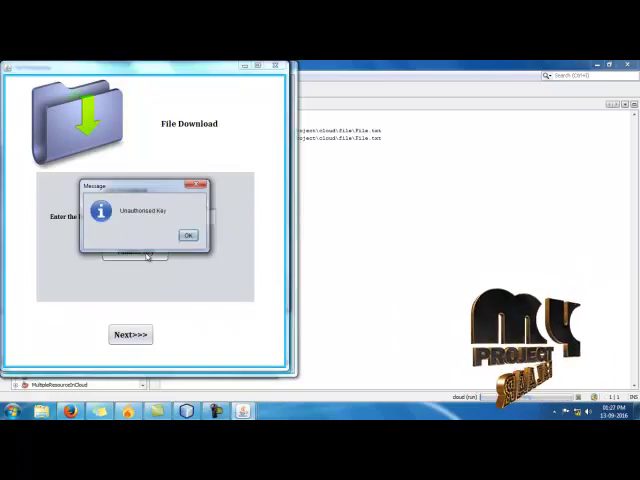
Dismiss the key notification, enter the decryption key and validate it to reach File Decrypted Details.
click(188, 236)
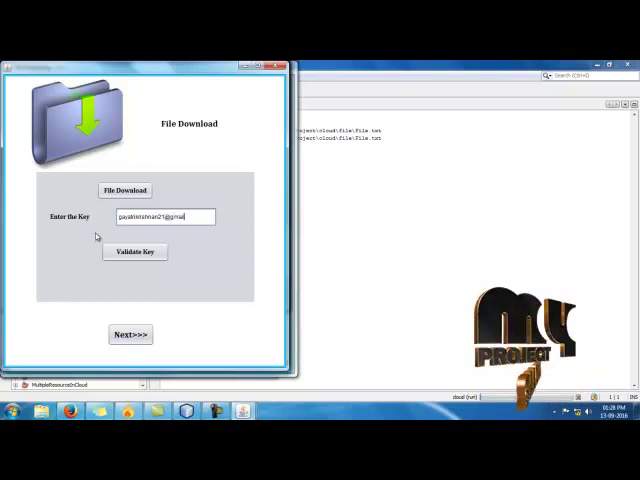
text(.com)
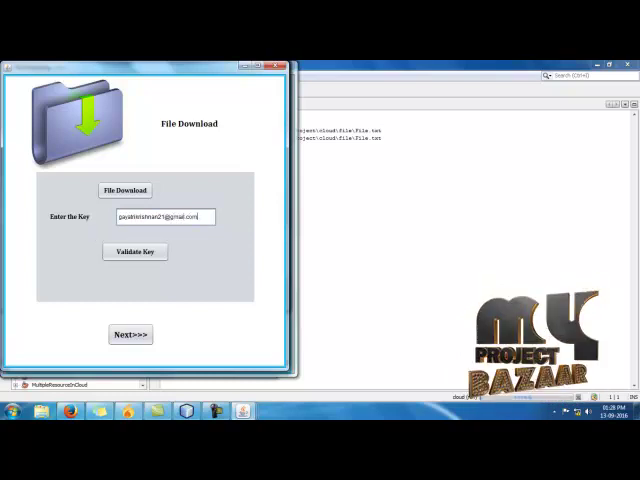
click(136, 252)
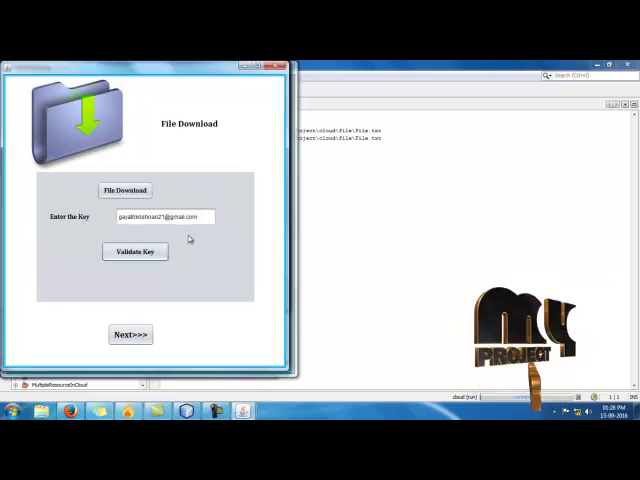
click(130, 334)
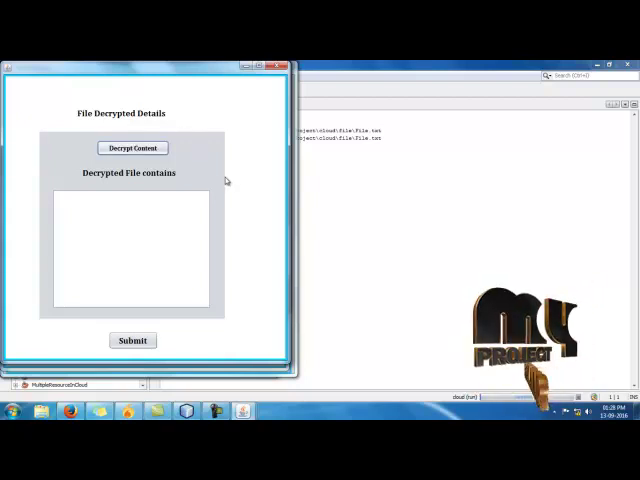
Decrypt Content to display the downloaded file's decrypted text.
click(132, 148)
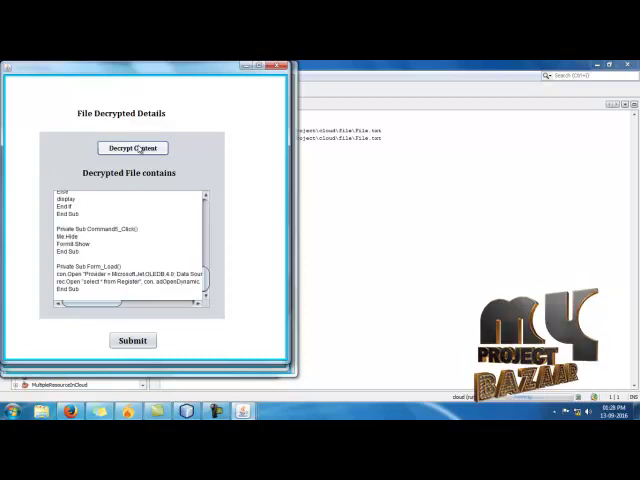